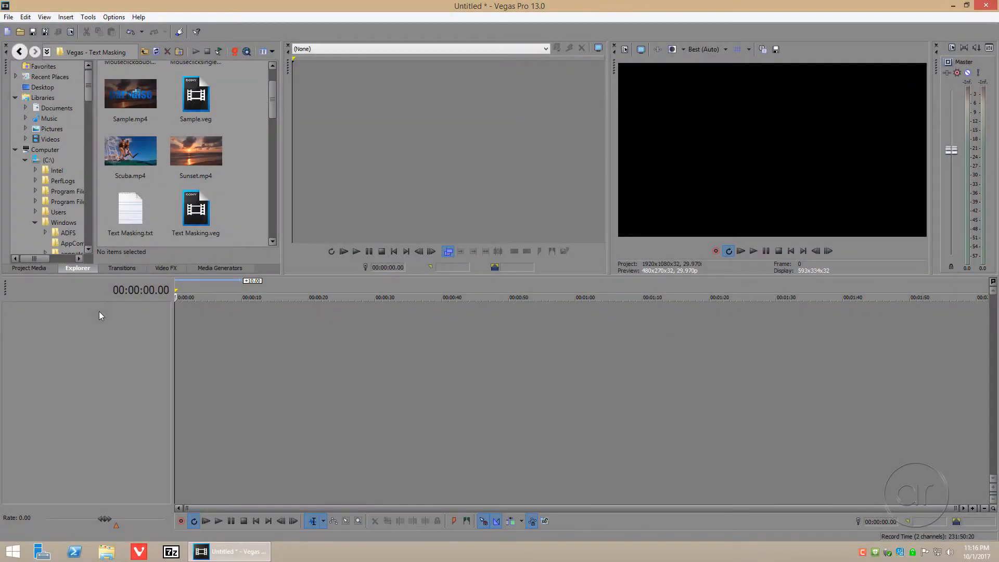
# - Show the Titles & Text presets from the Media Generators tab
pyautogui.click(219, 267)
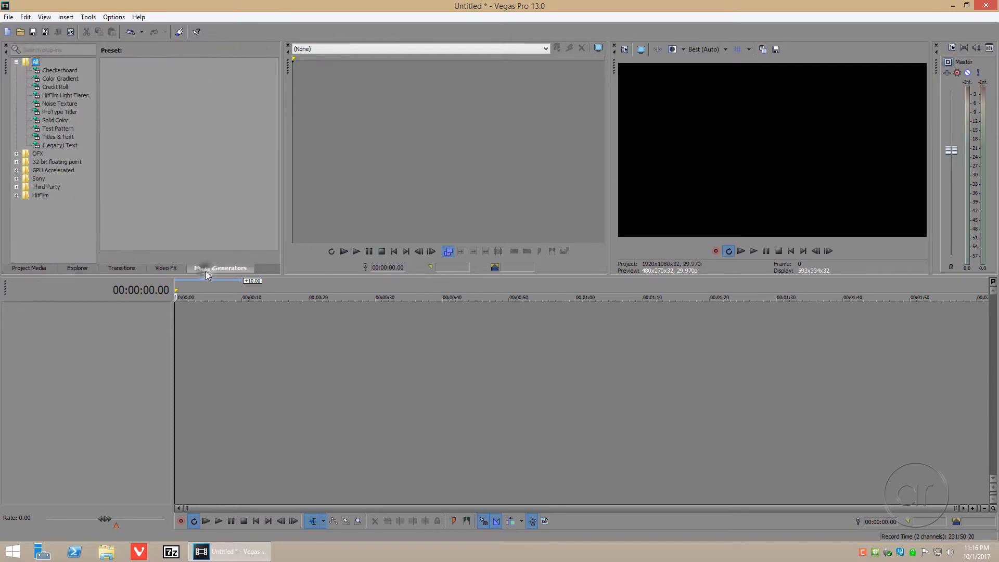
pyautogui.click(57, 137)
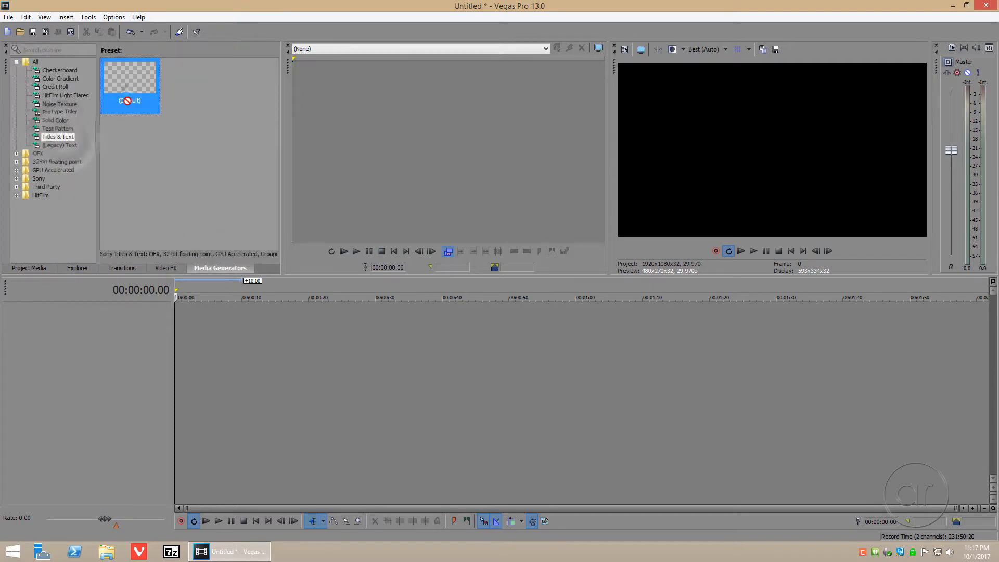
# - Add the default Titles & Text title reading 'paradise' in the Impact font
pyautogui.doubleClick(130, 78)
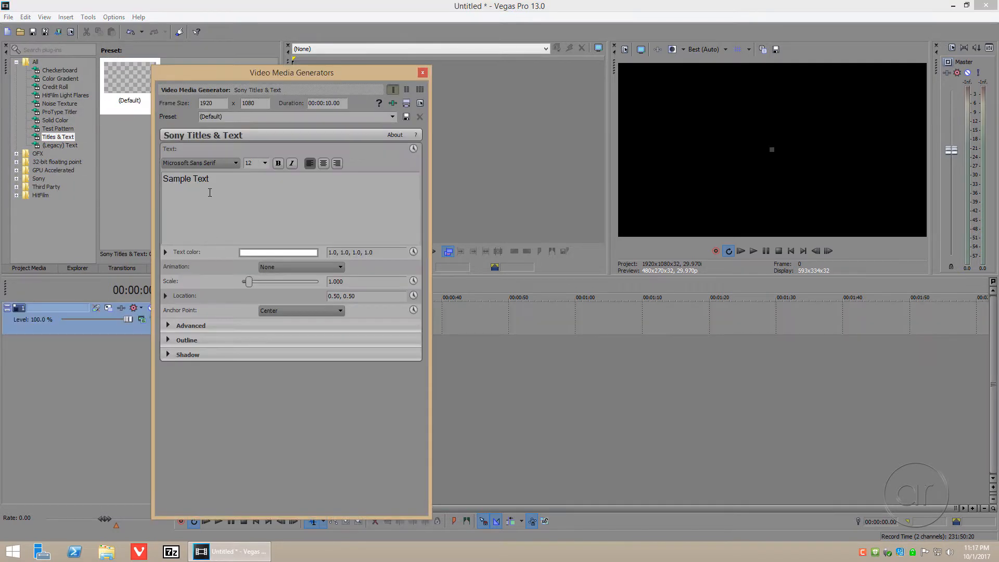
pyautogui.doubleClick(186, 178)
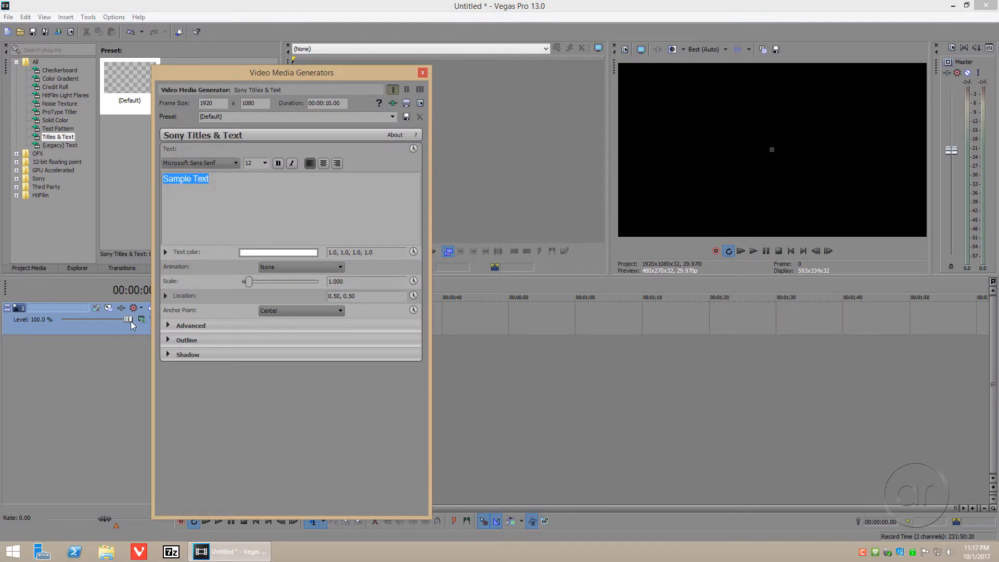
pyautogui.write('paradise')
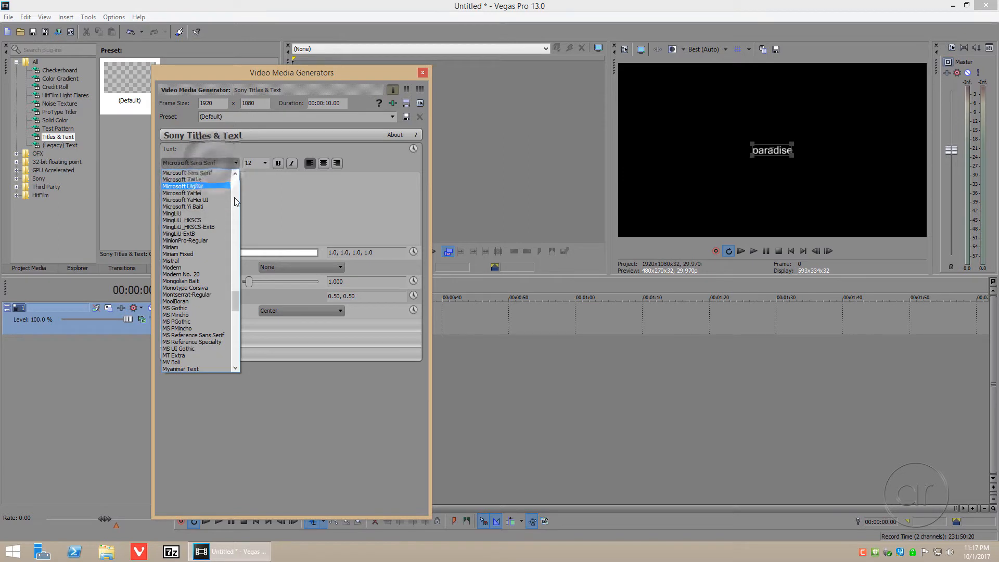
pyautogui.click(191, 187)
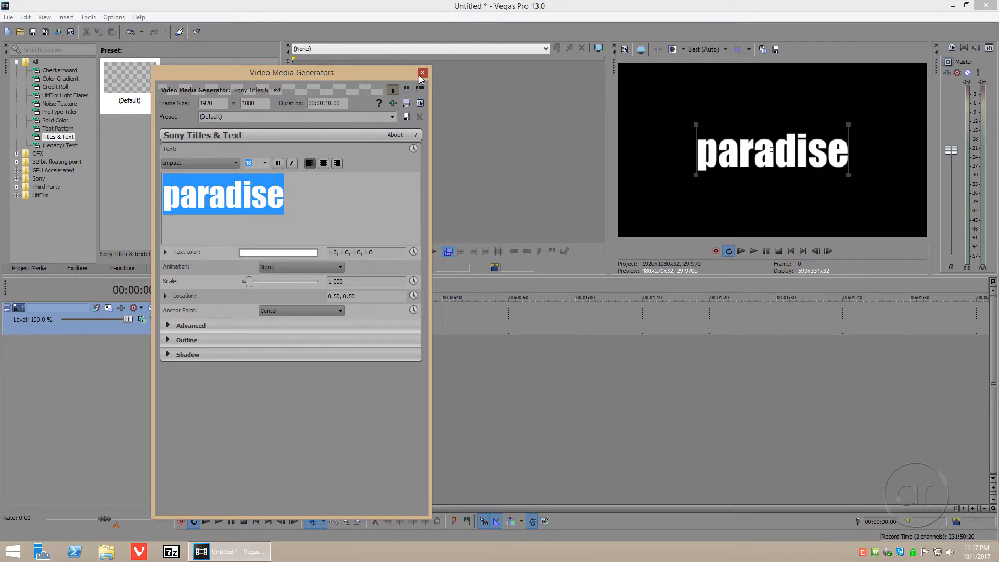
# - Close the Video Media Generators window, keeping the 'paradise' title clip
pyautogui.click(422, 72)
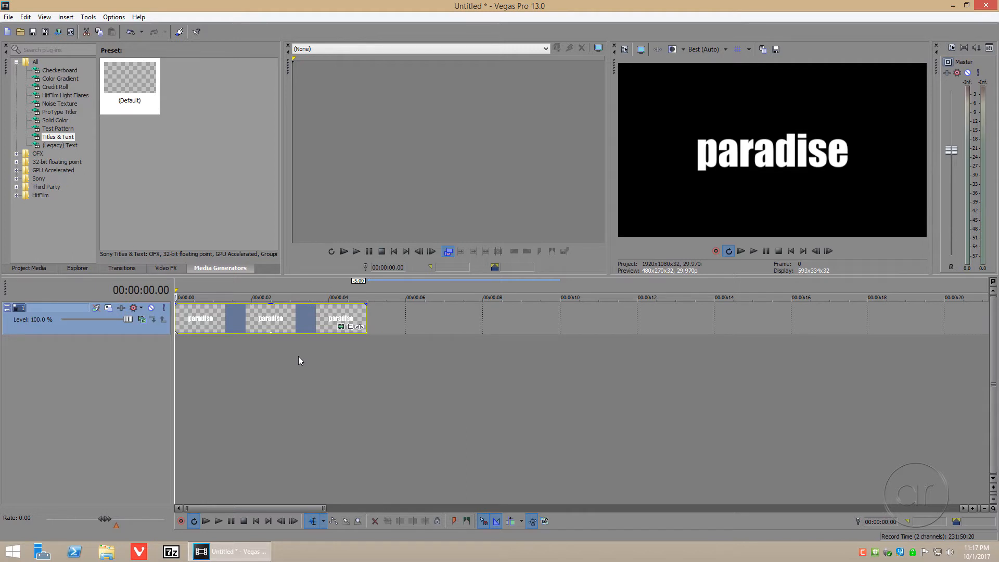
pyautogui.moveTo(313, 350)
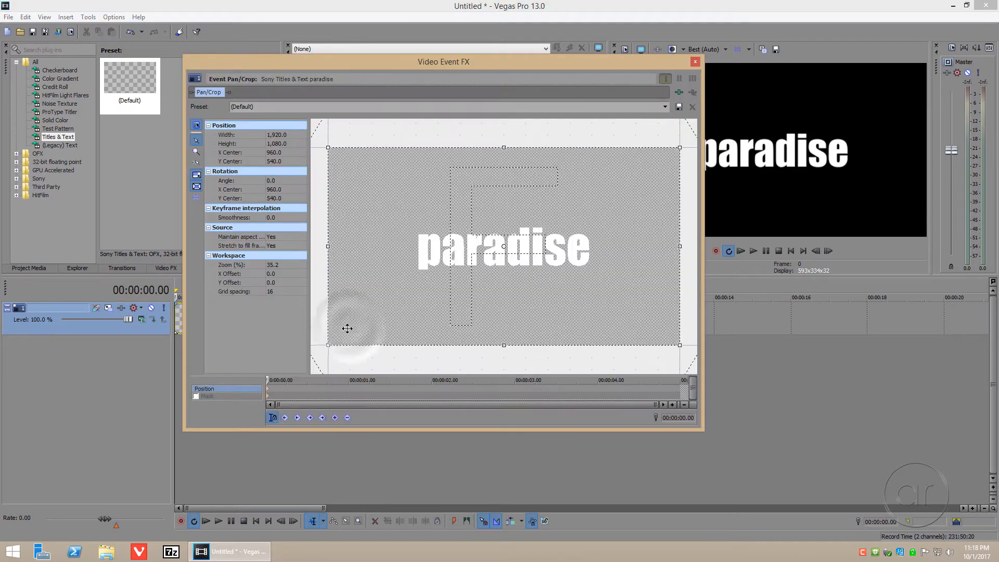
pyautogui.moveTo(604, 413)
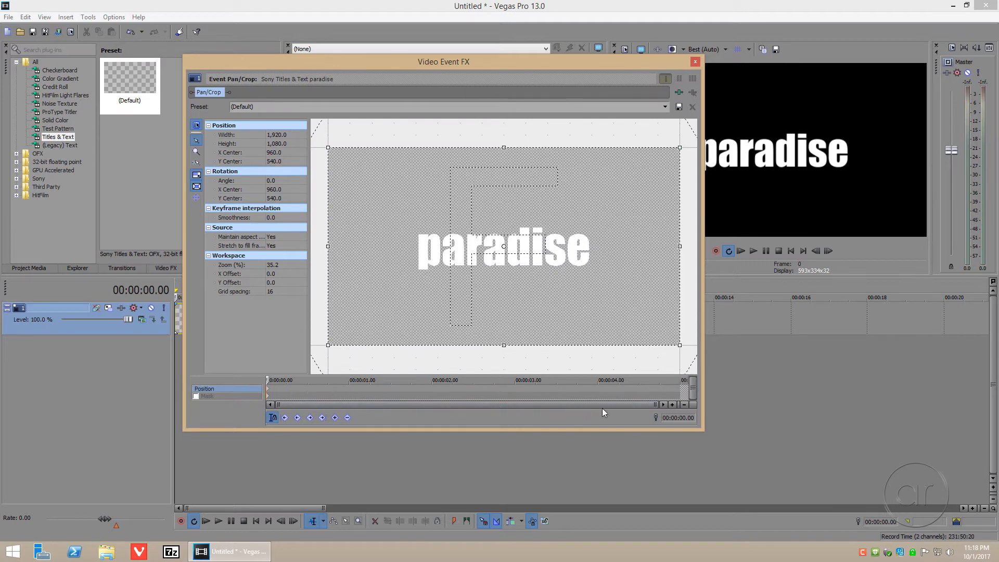
pyautogui.moveTo(682, 391)
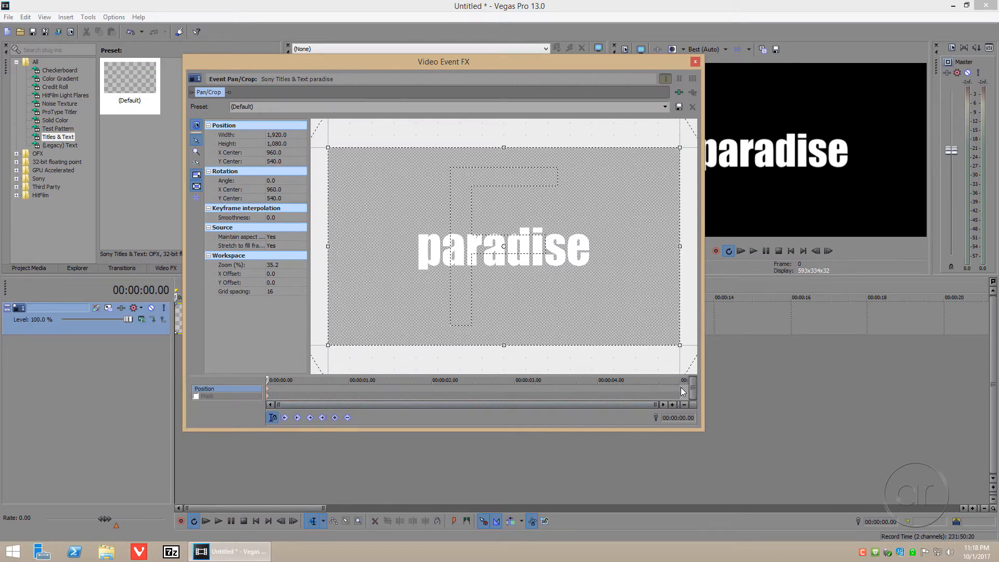
# - Add a Pan/Crop keyframe at 00:00:05 with width and height set to 0
pyautogui.click(683, 388)
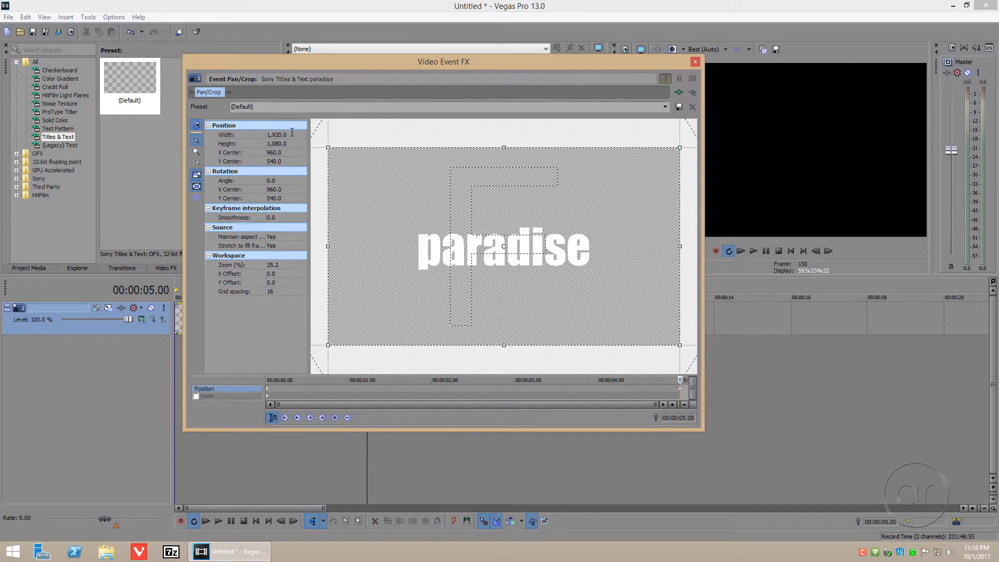
pyautogui.tripleClick(278, 134)
pyautogui.write('0')
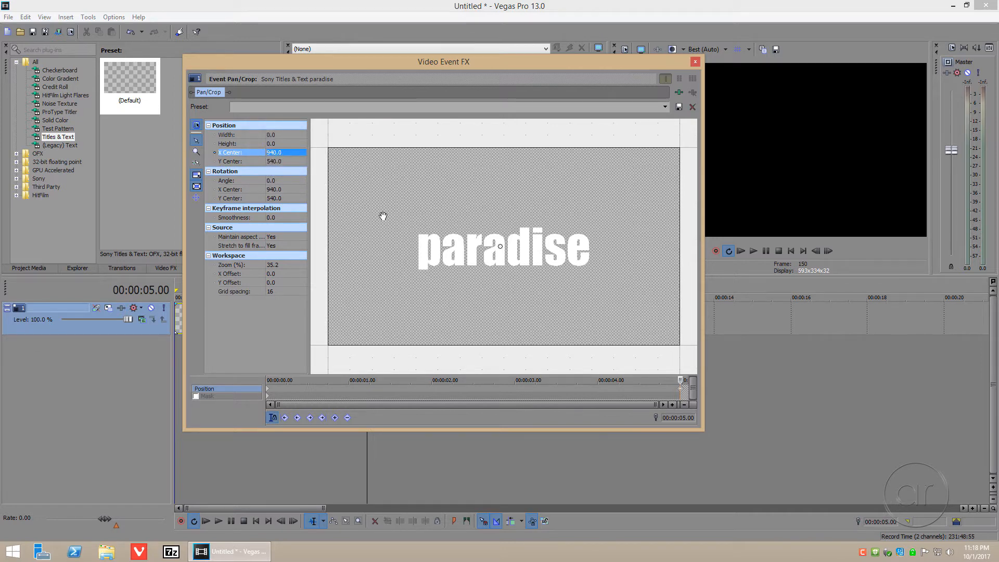
pyautogui.moveTo(500, 242)
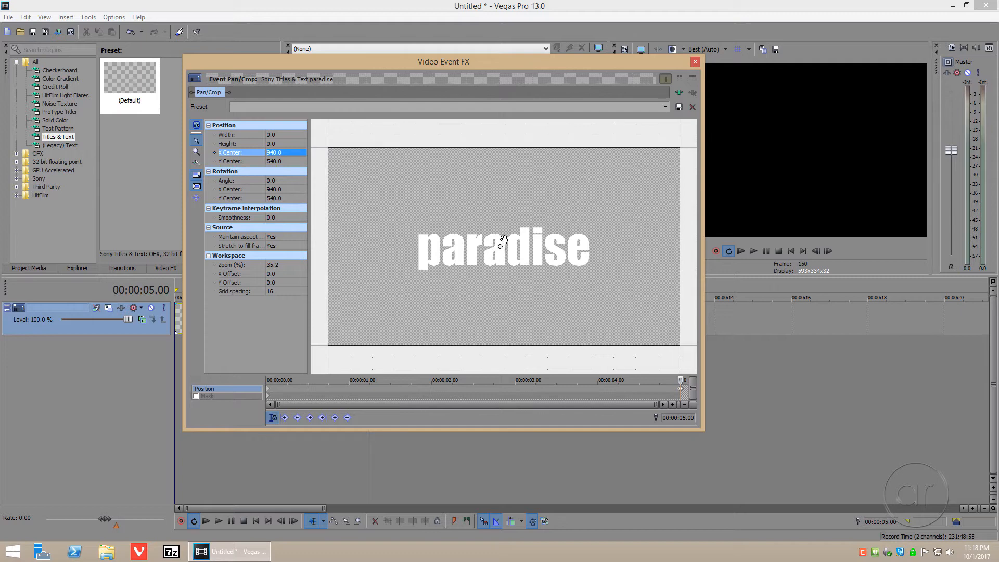
pyautogui.click(693, 62)
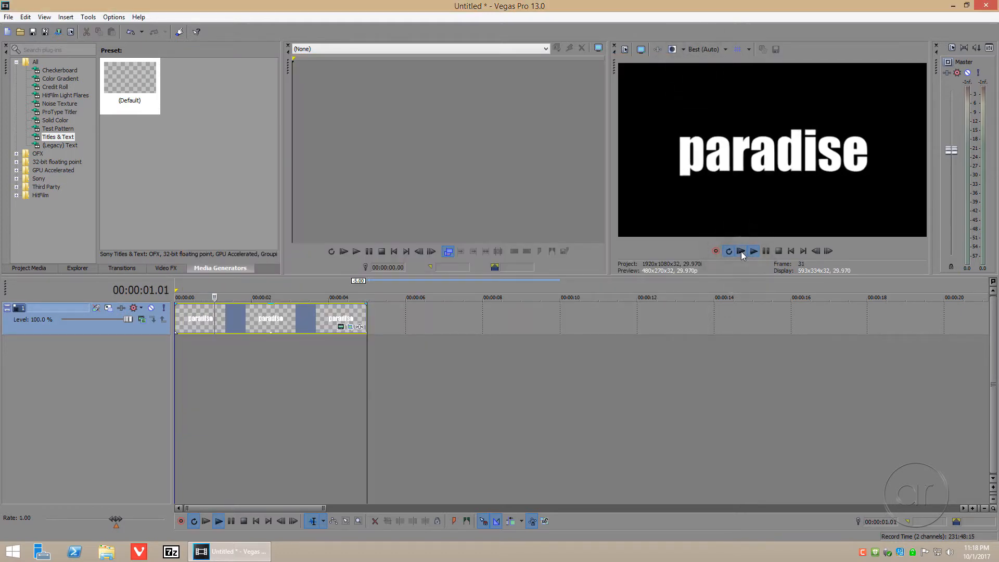
pyautogui.click(753, 250)
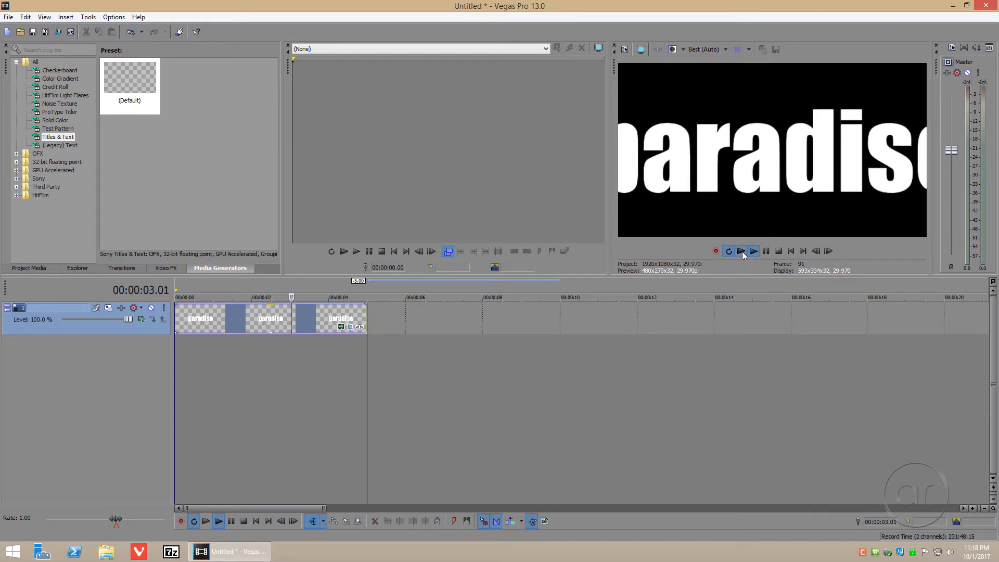
pyautogui.click(779, 250)
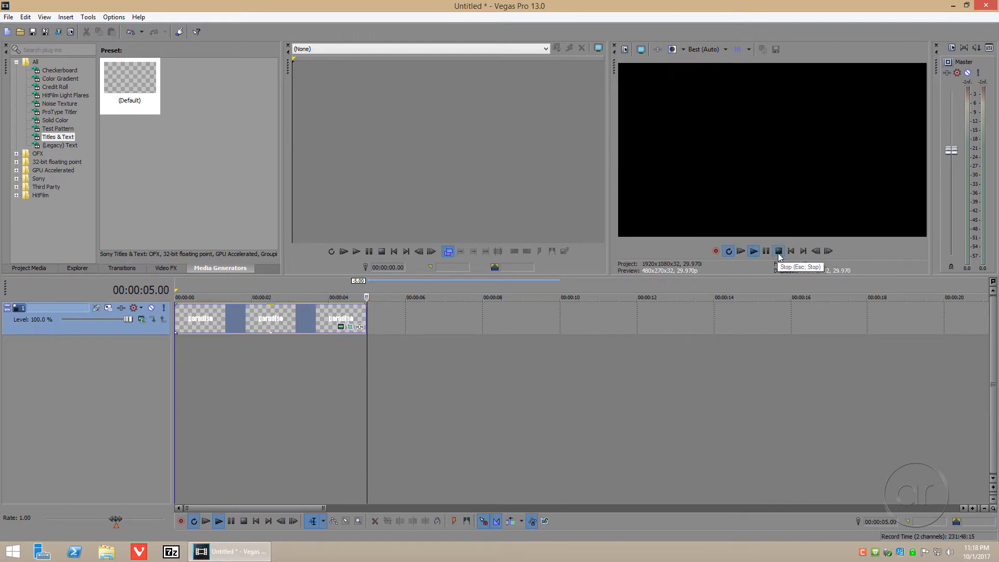
pyautogui.click(778, 250)
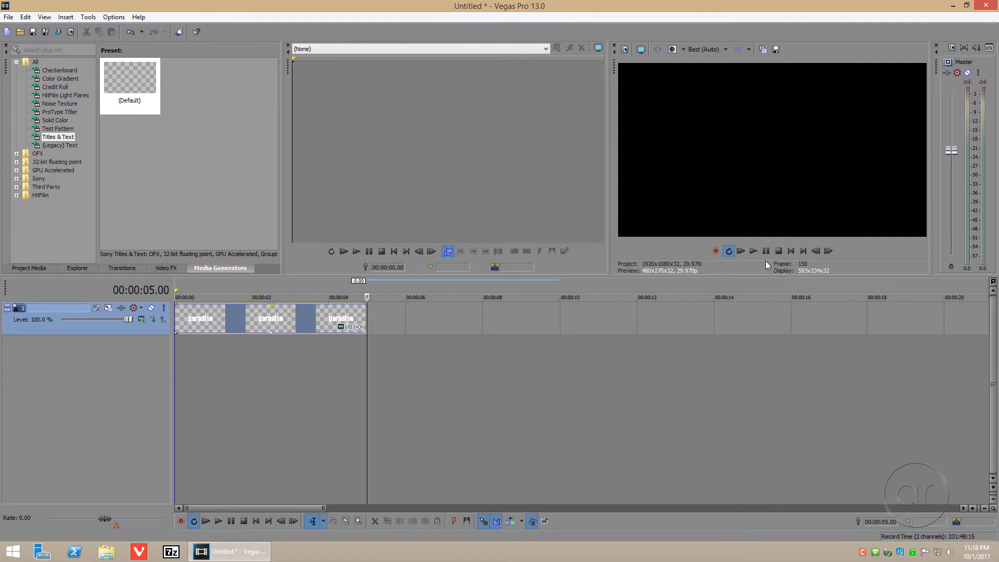
pyautogui.moveTo(155, 258)
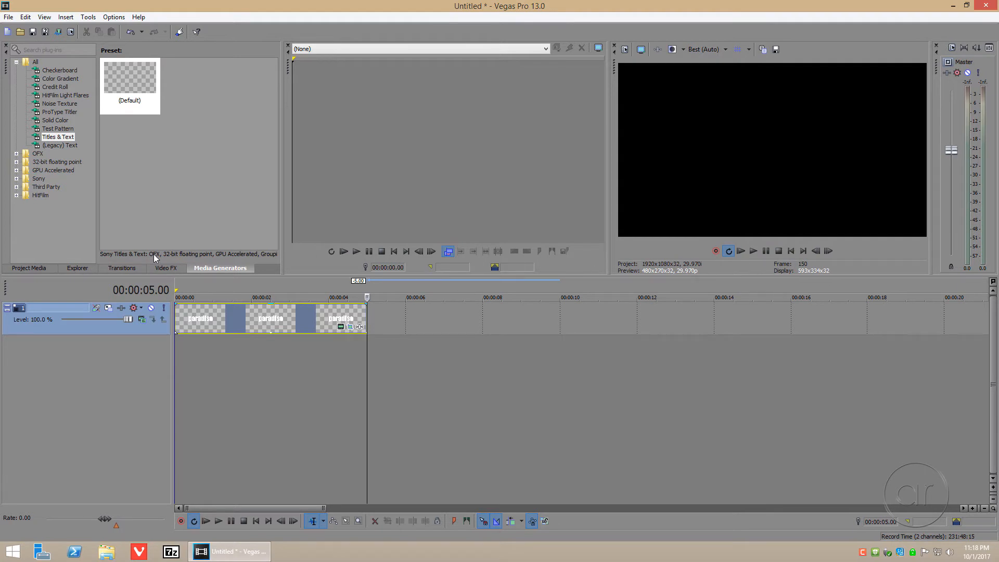
# - Place Scuba.mp4 below the title and set track 1 to Multiply (Mask) compositing
pyautogui.click(77, 267)
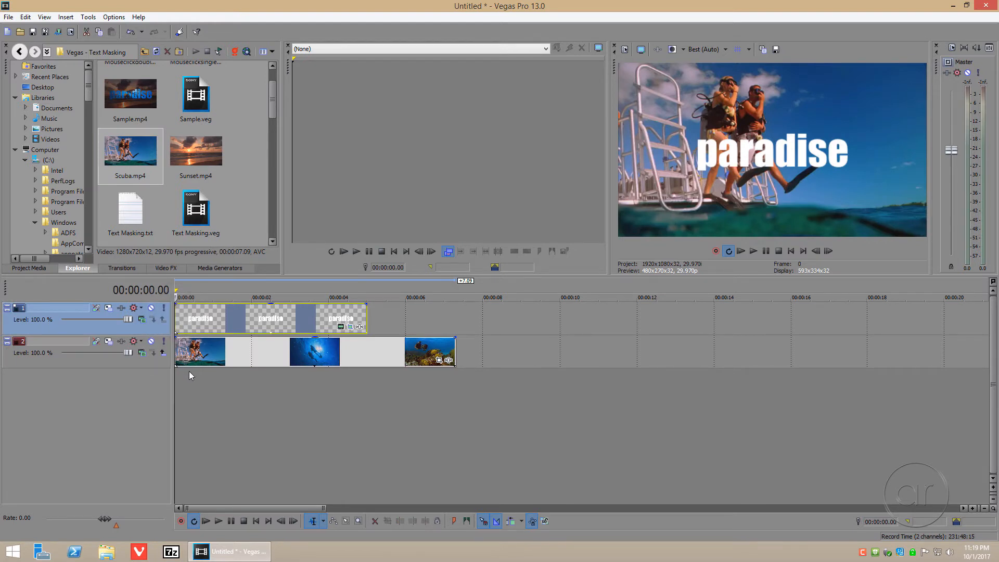
pyautogui.moveTo(153, 329)
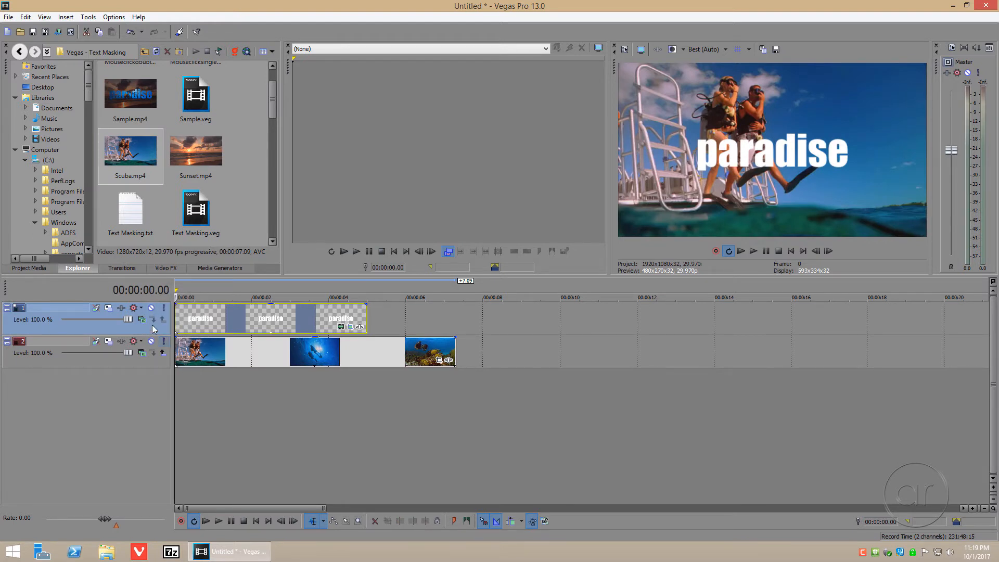
pyautogui.click(142, 319)
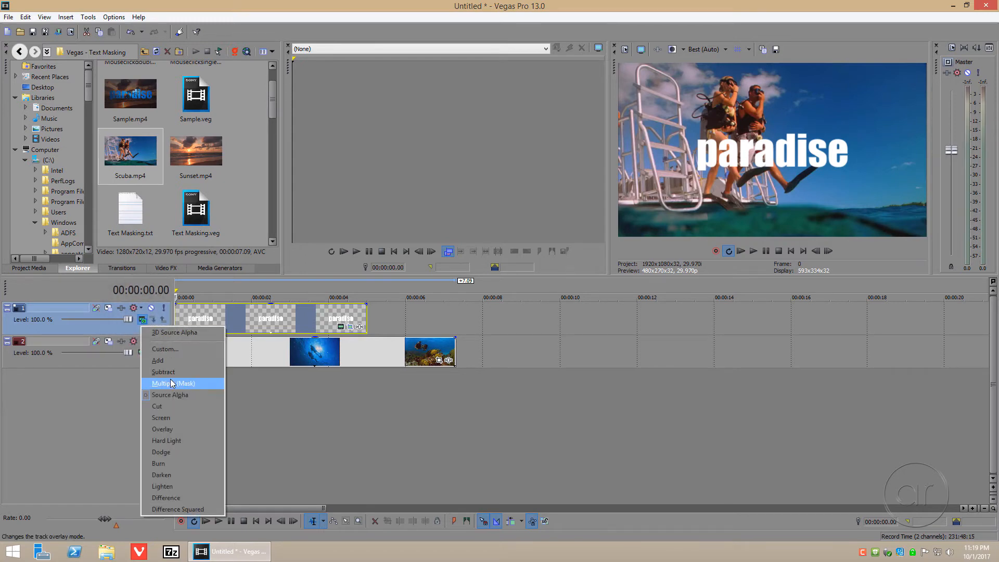
pyautogui.click(174, 383)
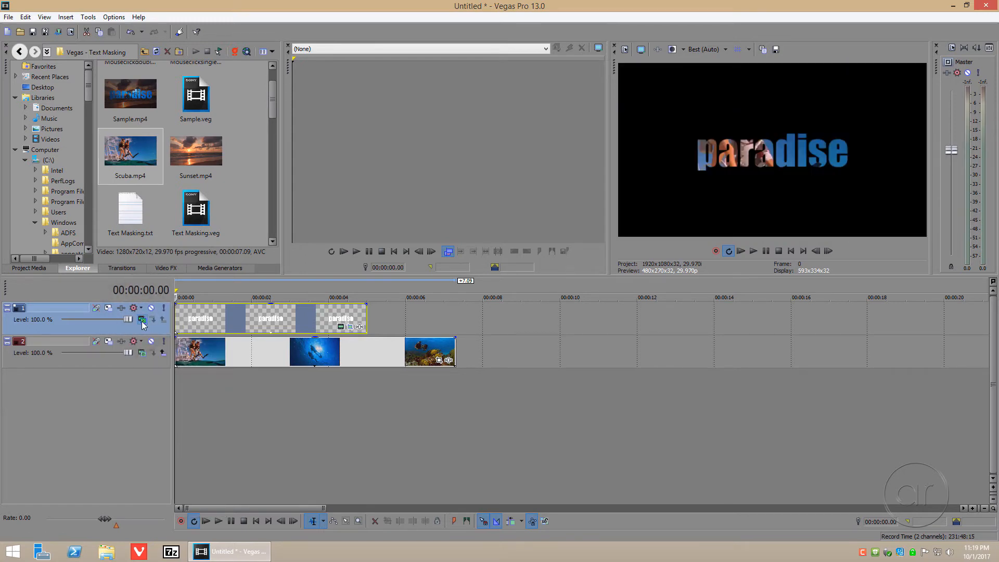
pyautogui.moveTo(142, 319)
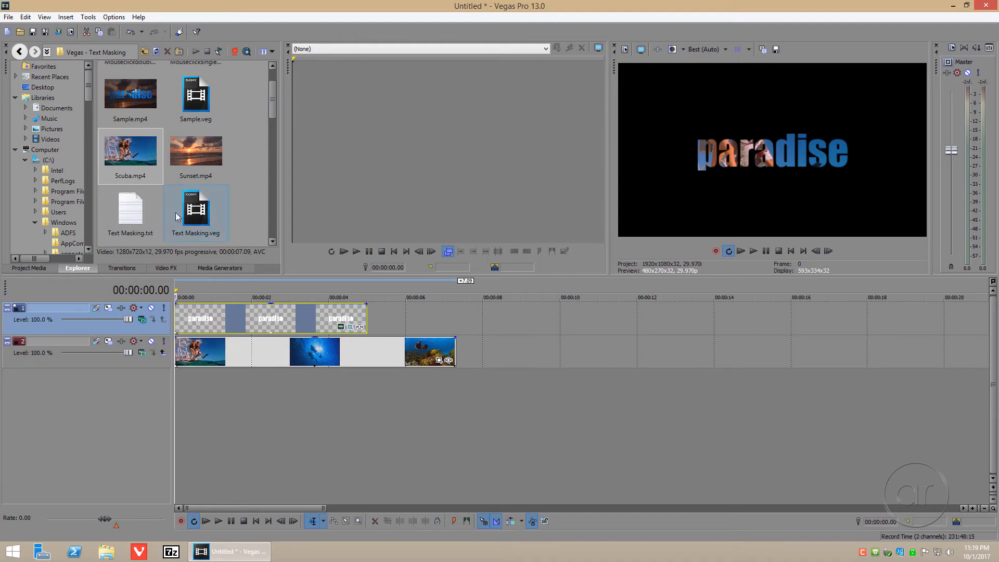
# - Add Sunset.mp4 on track 3 and preview the composite with Play and Stop
pyautogui.click(196, 151)
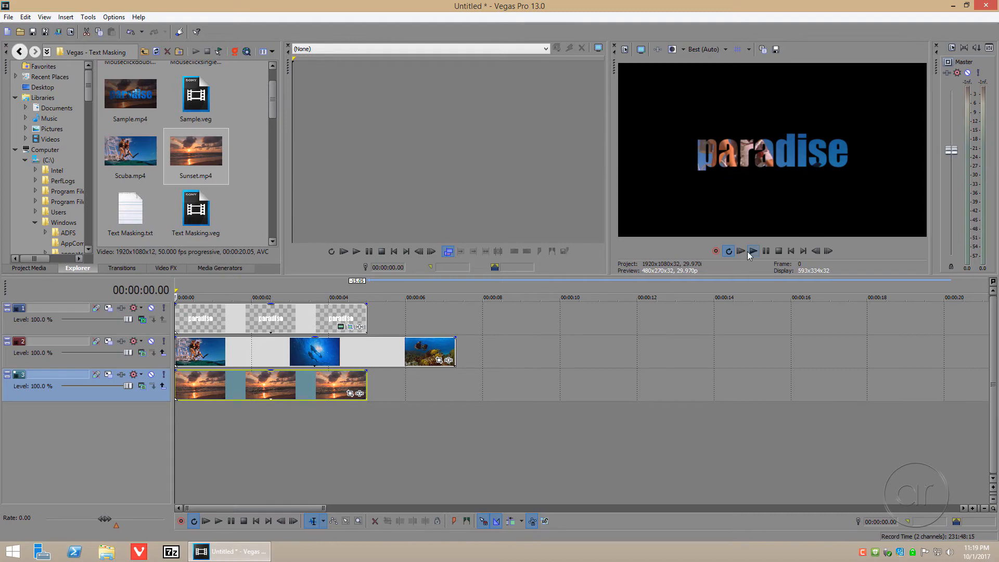
pyautogui.click(753, 250)
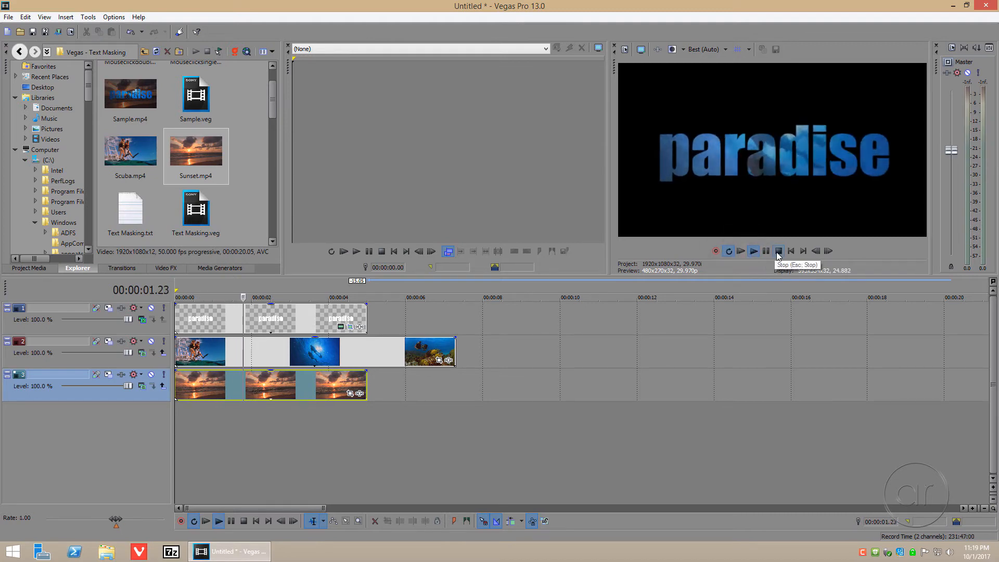
pyautogui.click(778, 251)
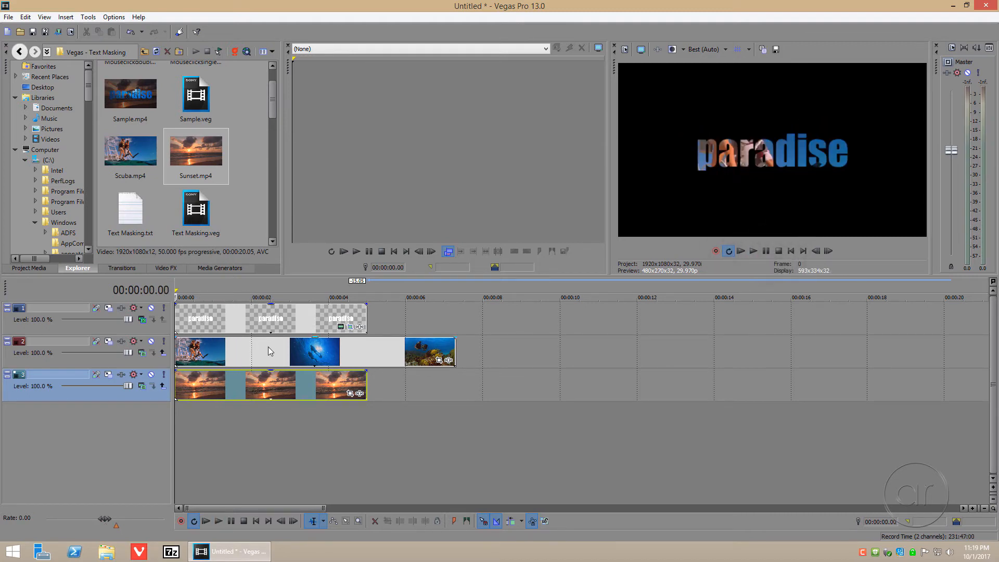
pyautogui.moveTo(266, 388)
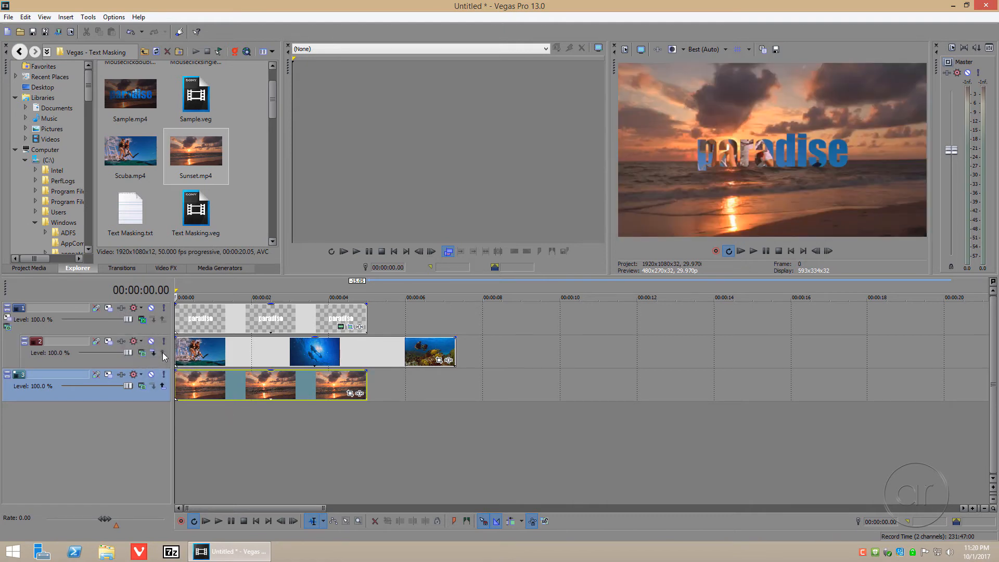
pyautogui.moveTo(162, 354)
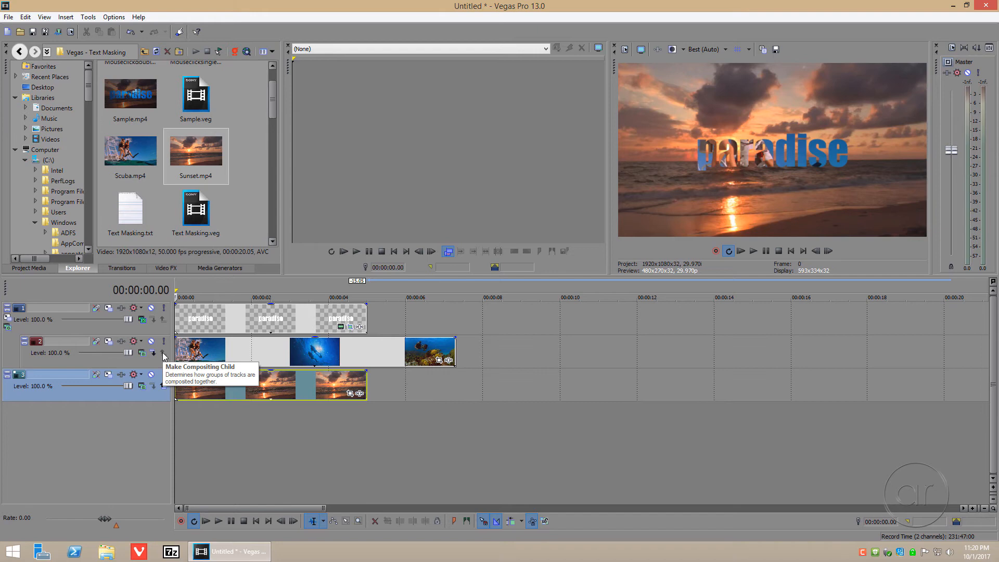
pyautogui.moveTo(236, 366)
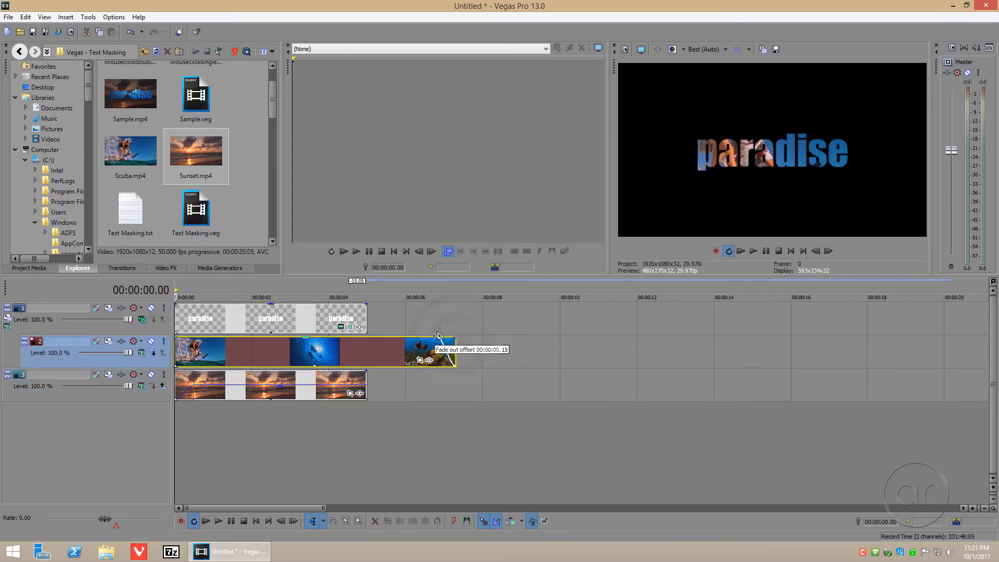
# - Switch preview quality from Best to Preview (Auto)
pyautogui.click(704, 49)
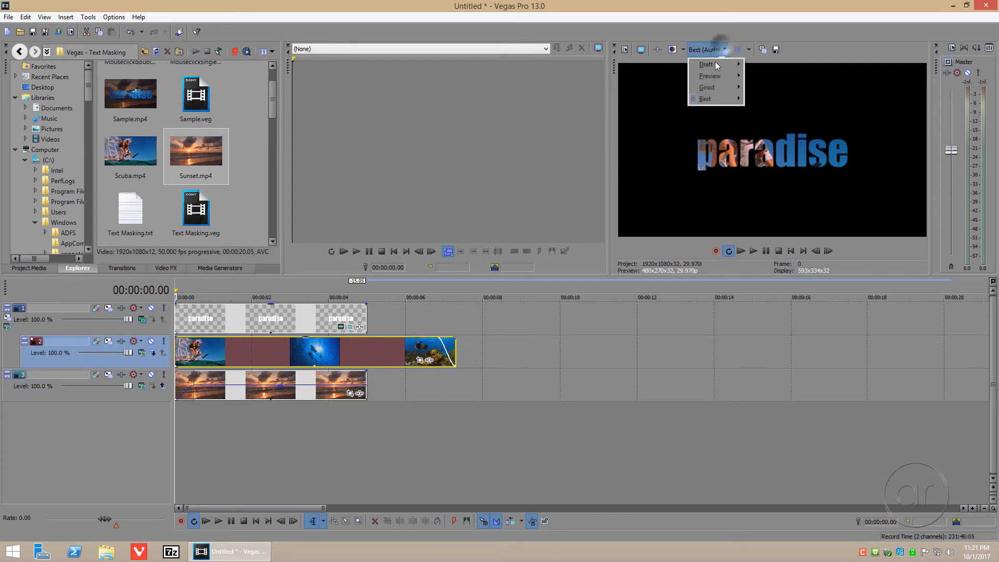
pyautogui.click(708, 75)
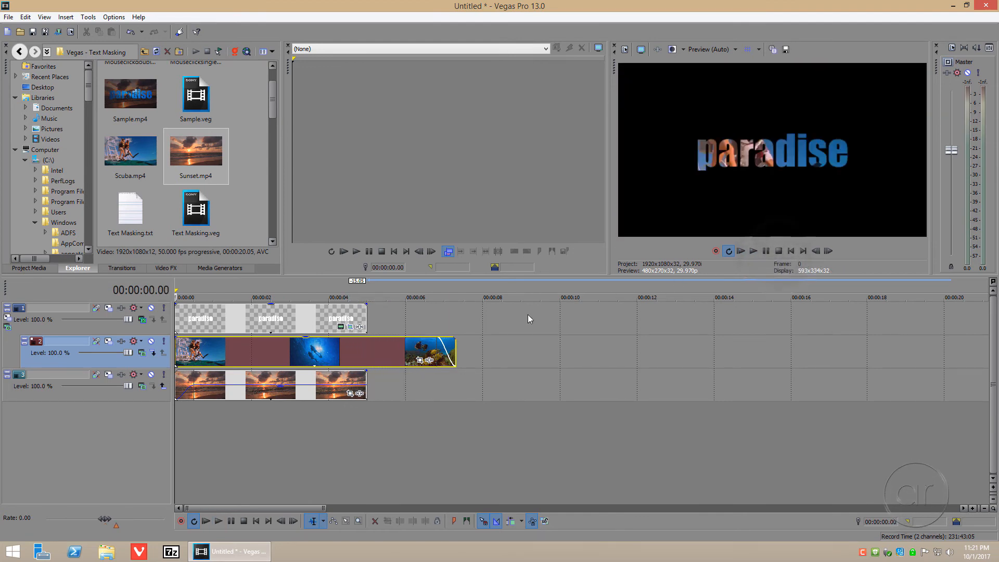
pyautogui.moveTo(372, 350)
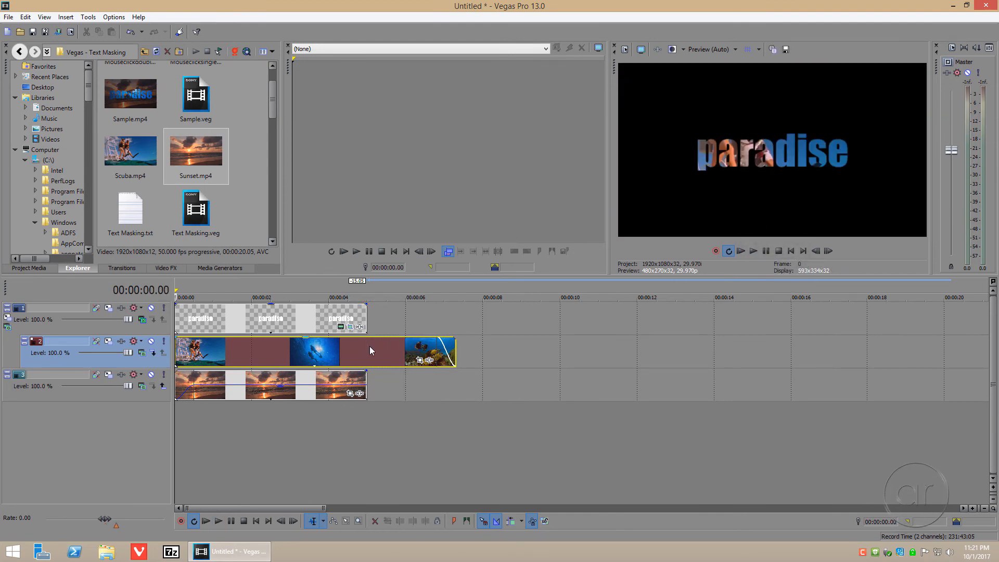